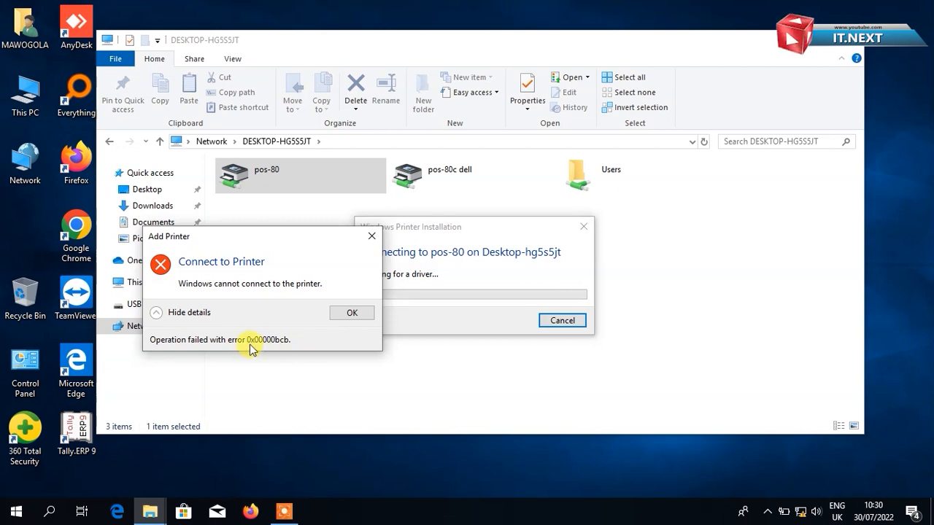
# Dismiss the 'Windows cannot connect to the printer' error 0x00000bcb for pos-80
pyautogui.click(351, 312)
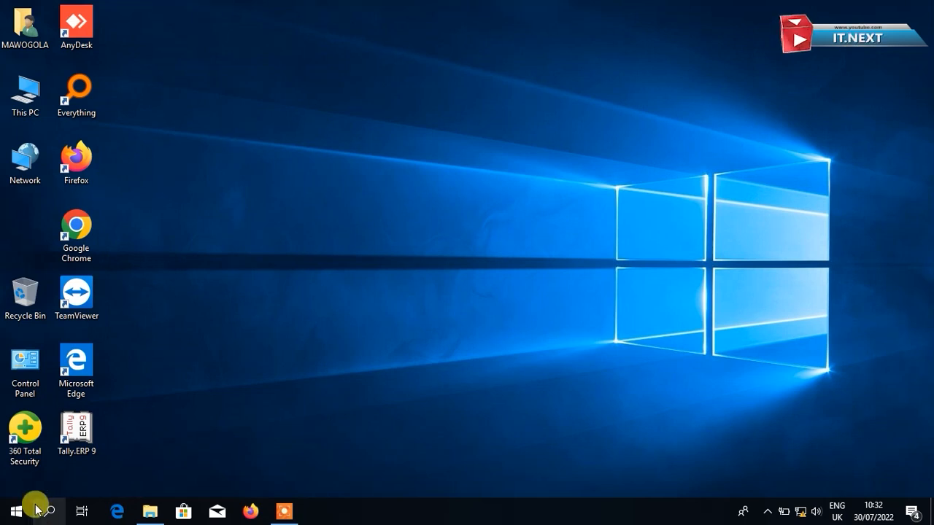
# Launch Registry Editor from the Start menu search for 'reg'
pyautogui.click(11, 511)
pyautogui.write('reg')
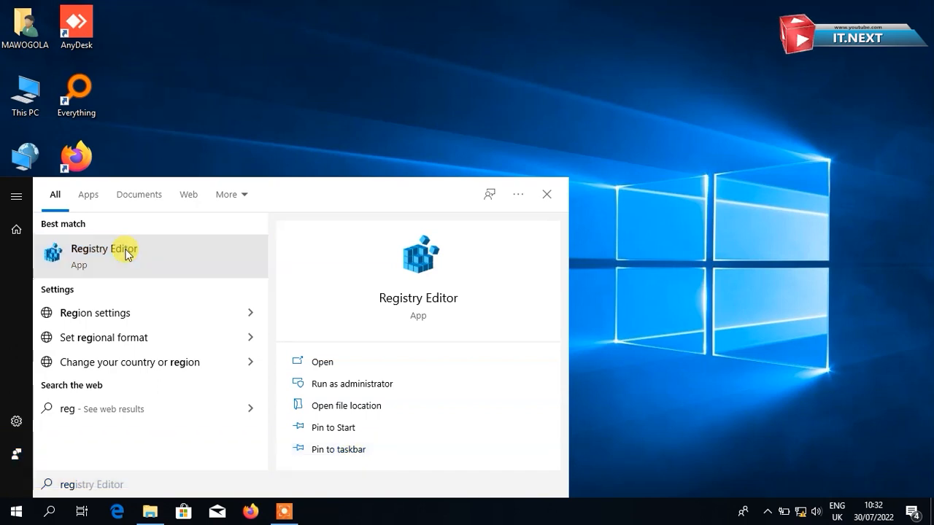
pyautogui.click(104, 248)
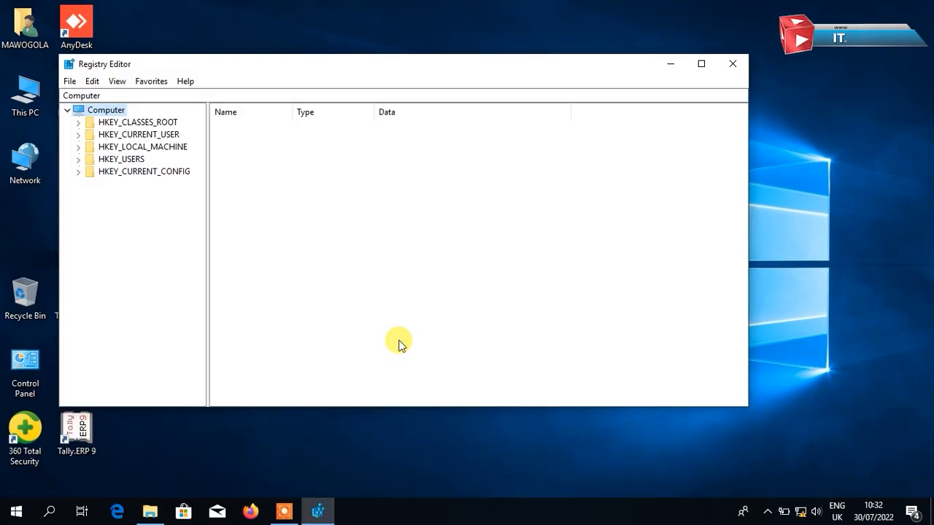
# Expand HKEY_LOCAL_MACHINE, then SYSTEM, then CurrentControlSet in the registry tree
pyautogui.click(138, 122)
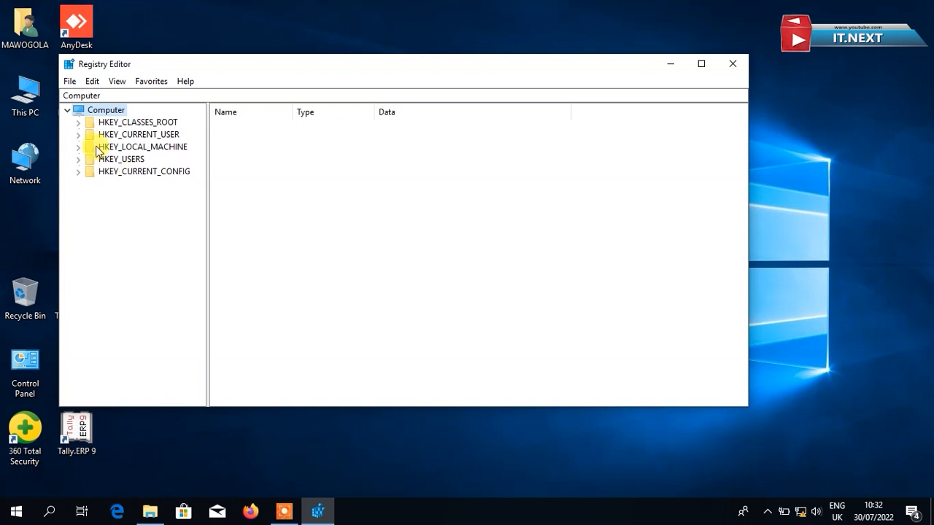
pyautogui.click(143, 146)
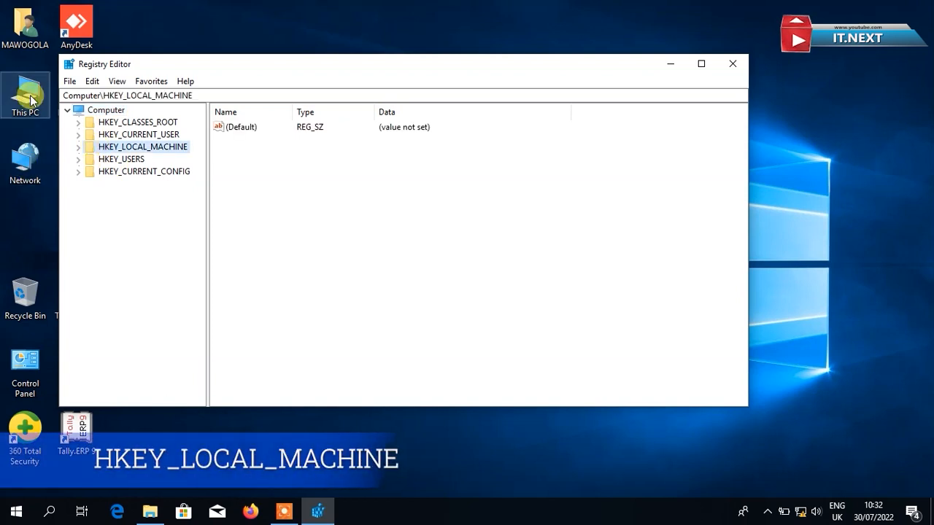
pyautogui.click(79, 146)
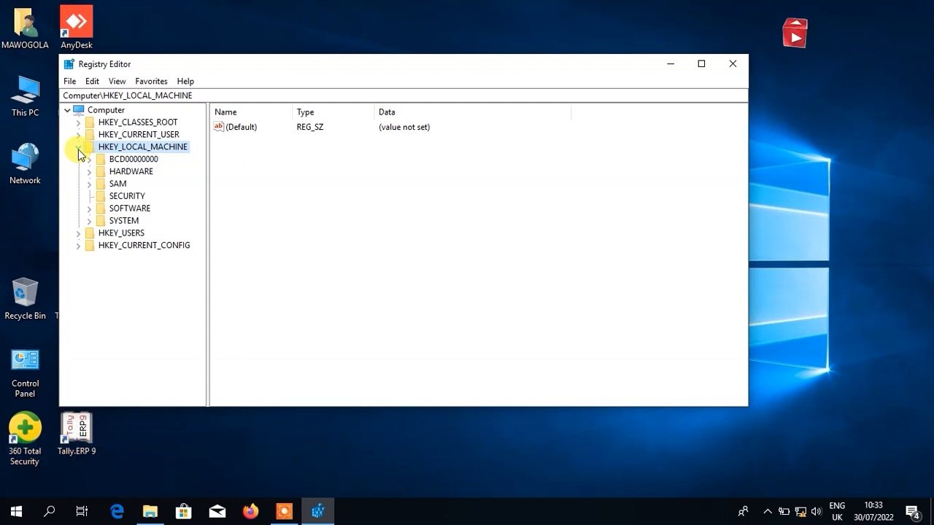
pyautogui.click(89, 221)
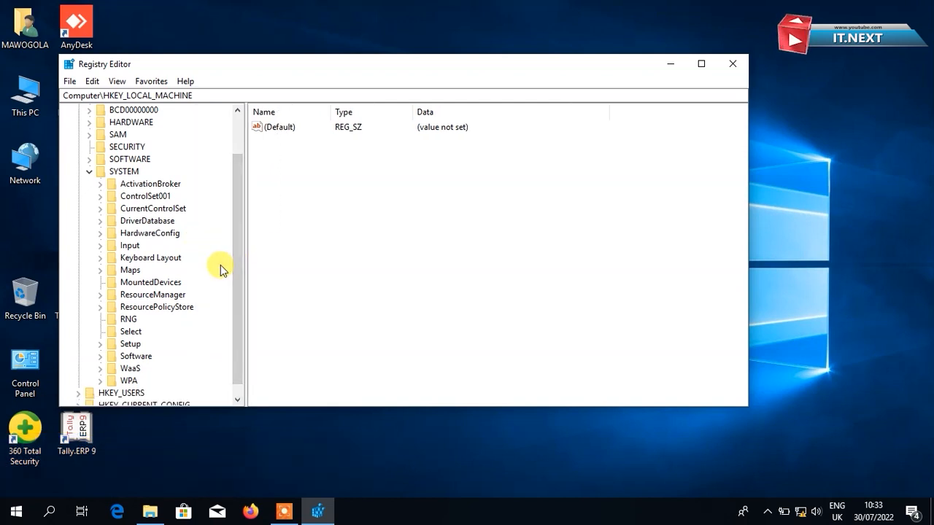
pyautogui.click(152, 207)
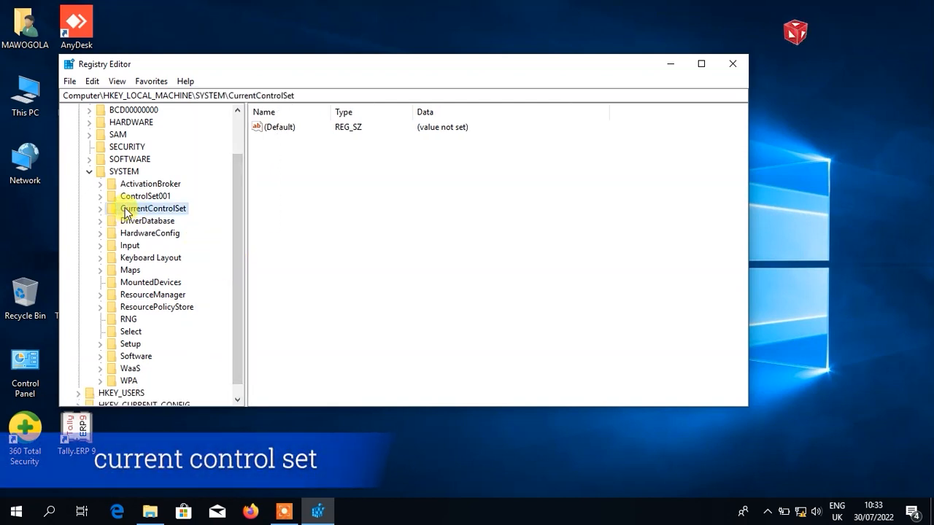
pyautogui.click(100, 207)
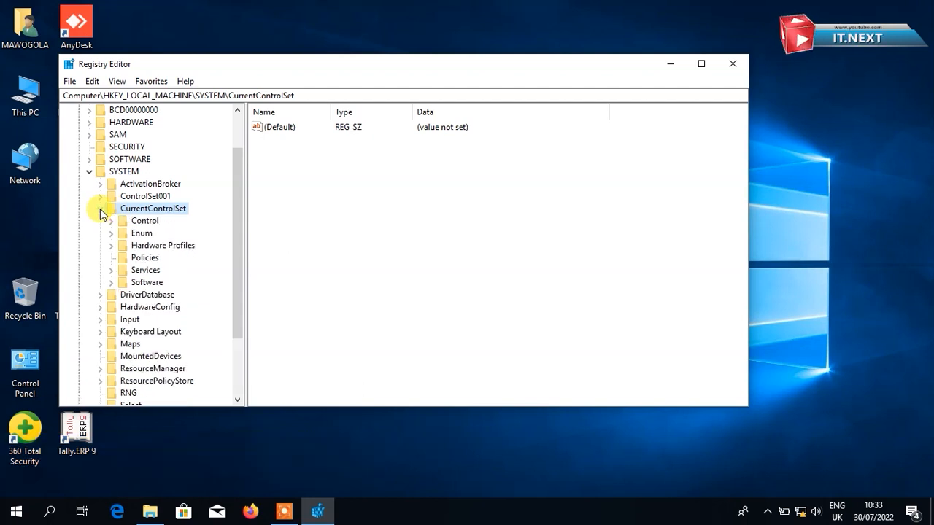
# Select the Print key under Control to show its values
pyautogui.click(146, 220)
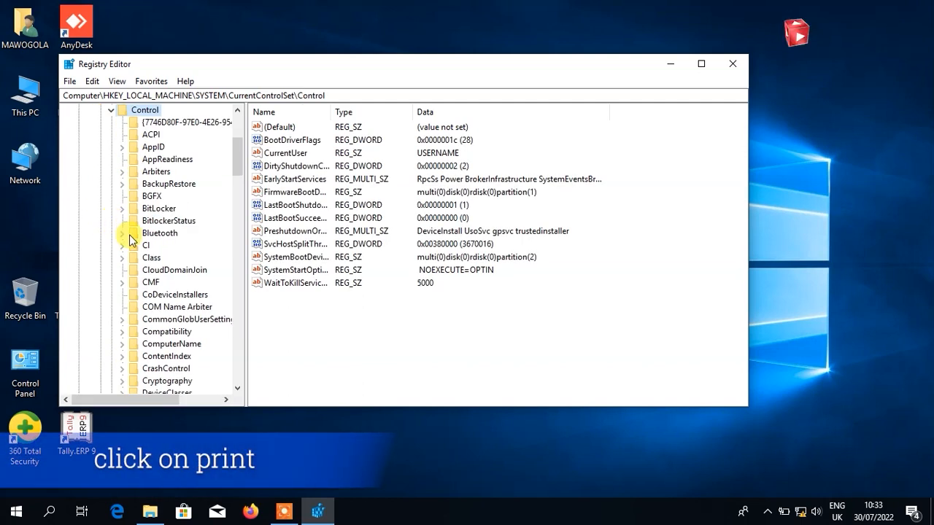
pyautogui.scroll(-3)
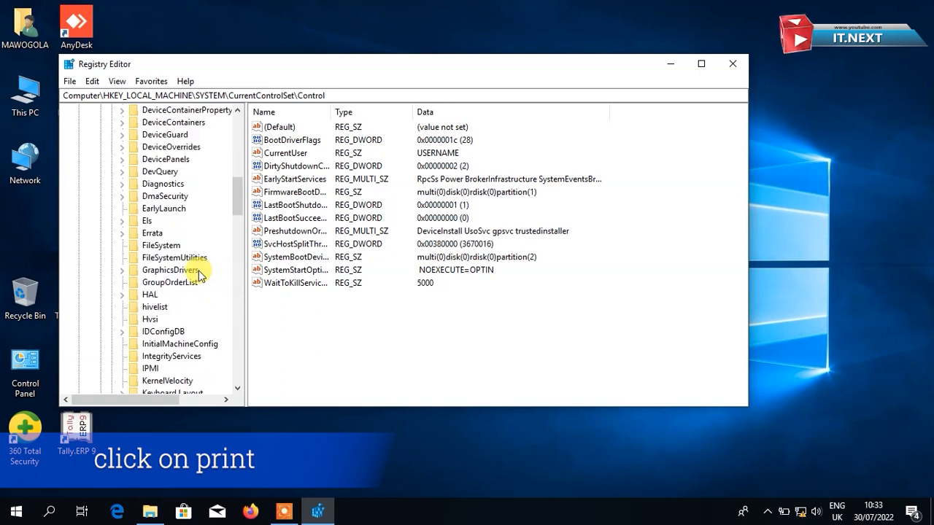
pyautogui.click(152, 233)
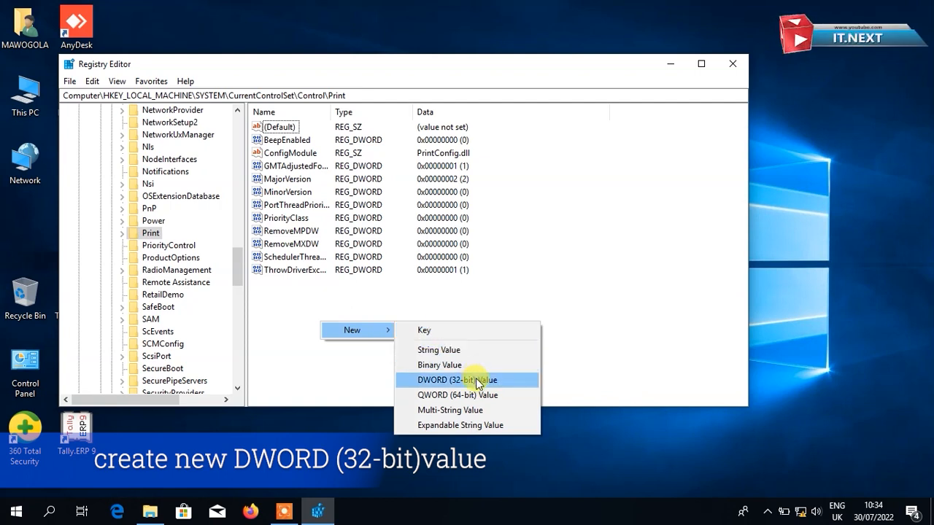
# Create a new DWORD (32-bit) value under Print named RpcAuthnLevelPrivacyEnabled
pyautogui.click(458, 379)
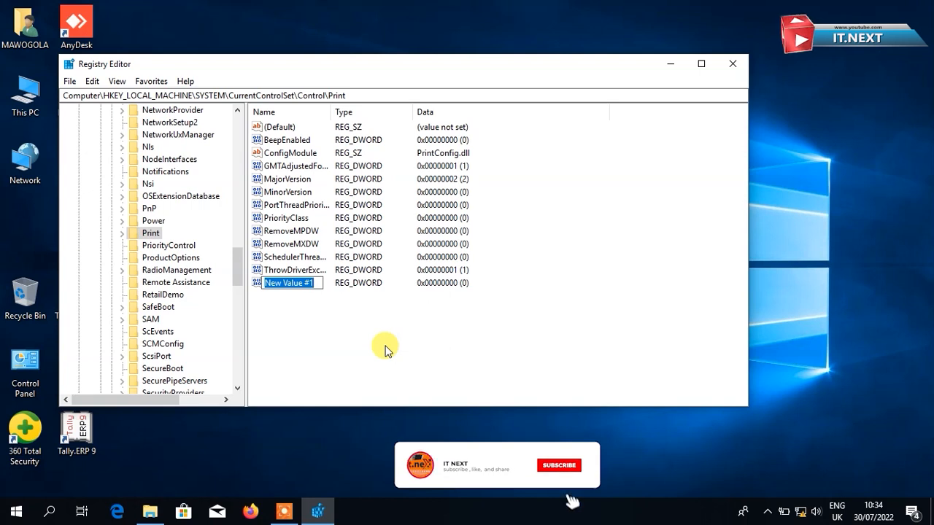
pyautogui.click(557, 465)
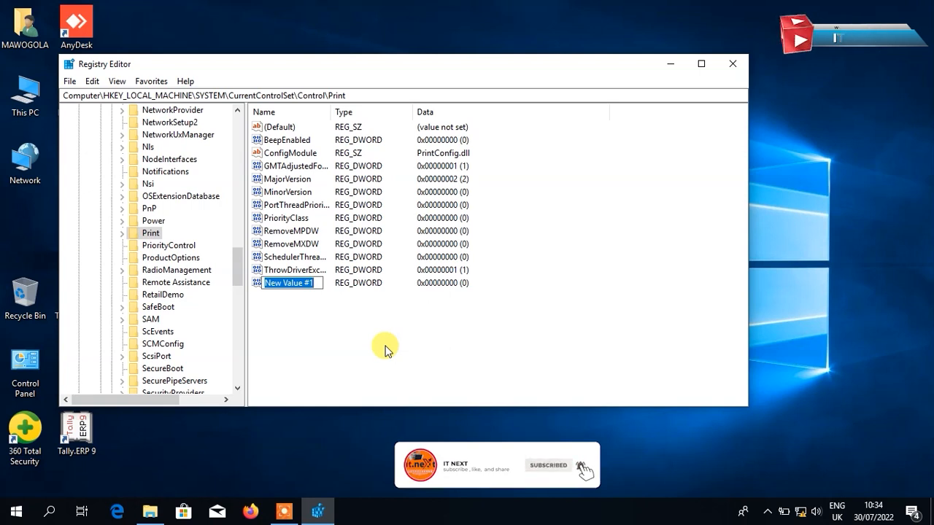
pyautogui.write('Rpc')
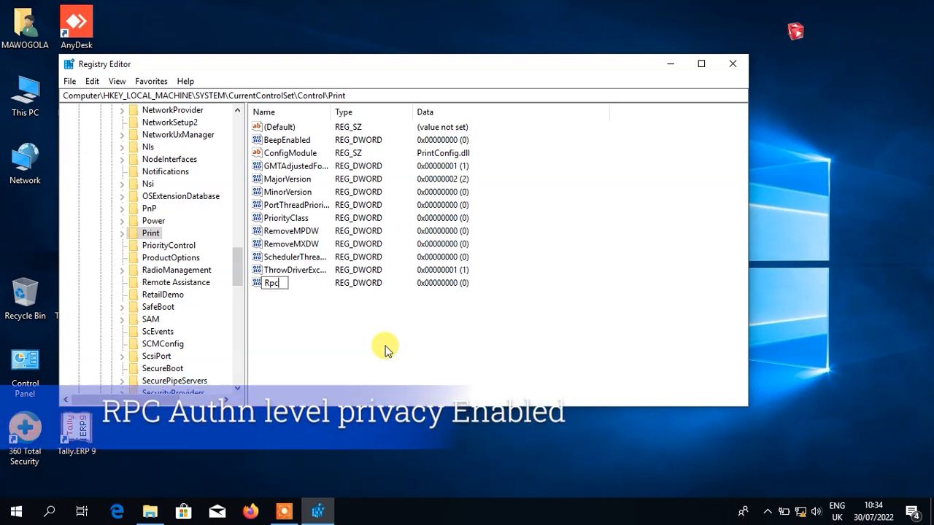
pyautogui.write('AuthnLevelP...')
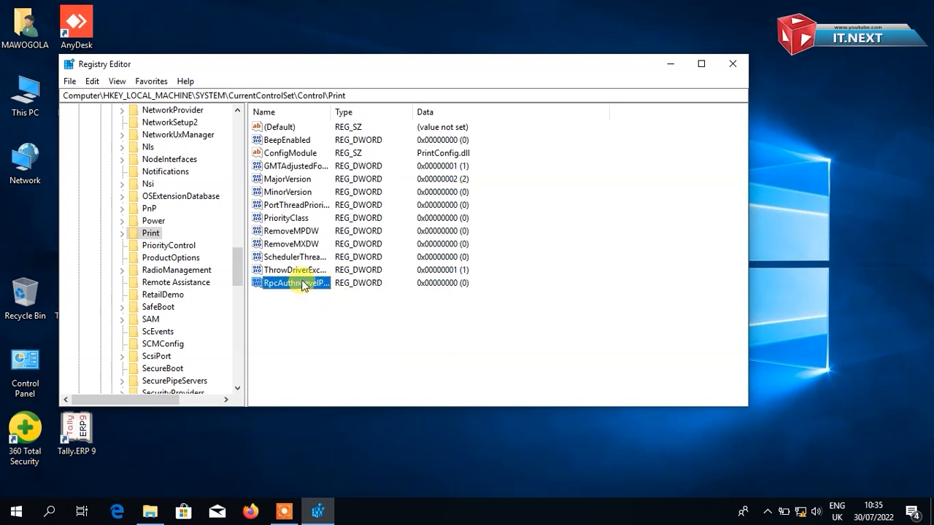
# Modify RpcAuthnLevelPrivacyEnabled, keeping its value data at 0
pyautogui.rightClick(295, 283)
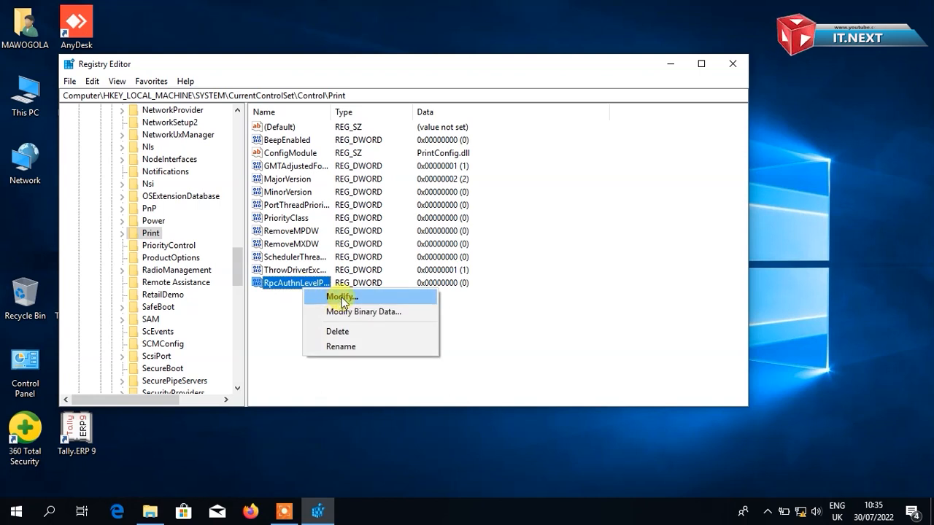
pyautogui.click(340, 298)
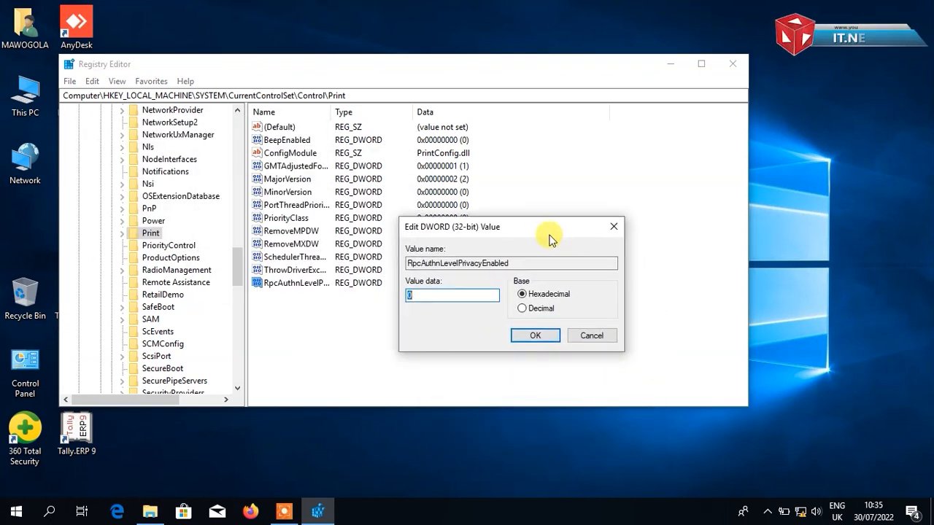
pyautogui.click(534, 334)
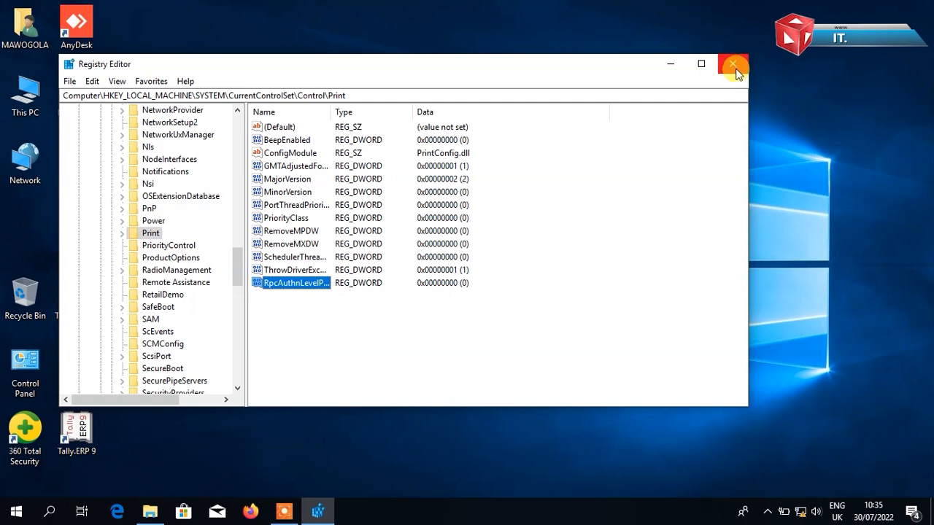
# Close Registry Editor and search the Start menu for 'services'
pyautogui.click(733, 65)
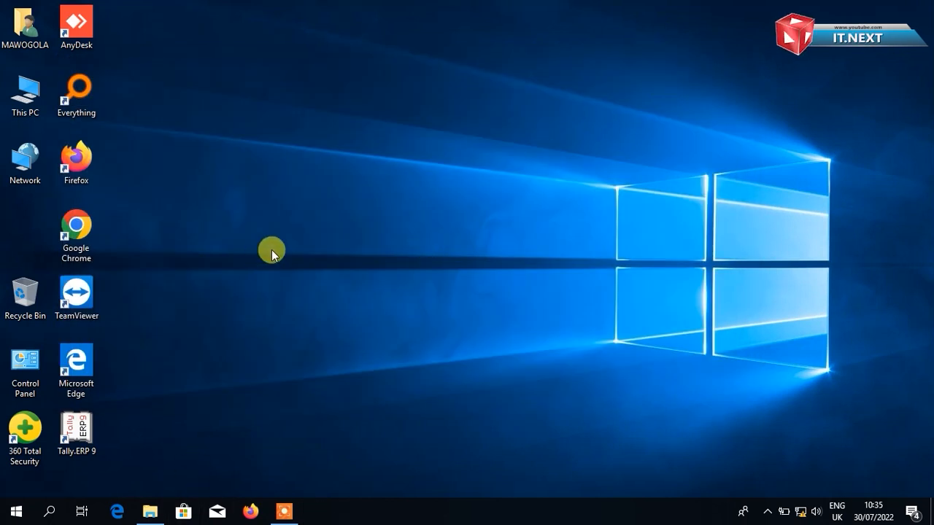
pyautogui.write('services')
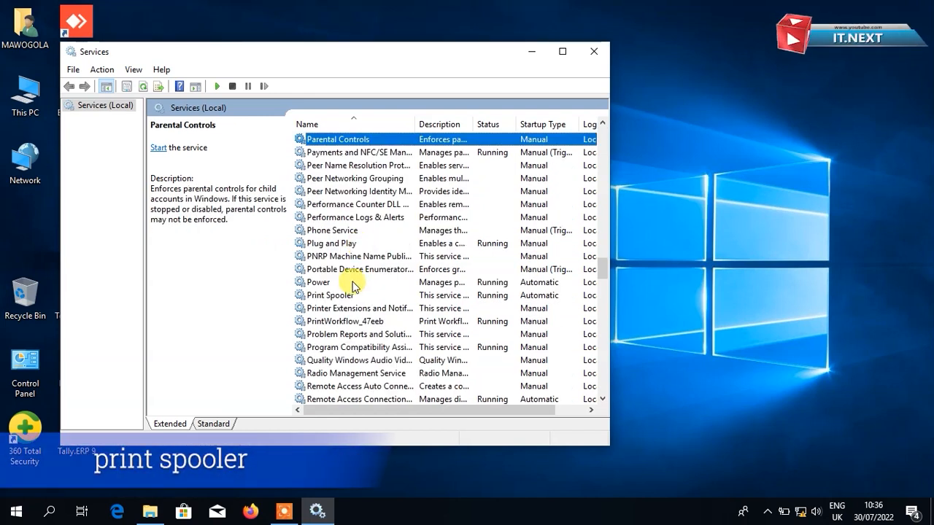
# Restart the Print Spooler service until it shows Running, then close Services
pyautogui.click(332, 294)
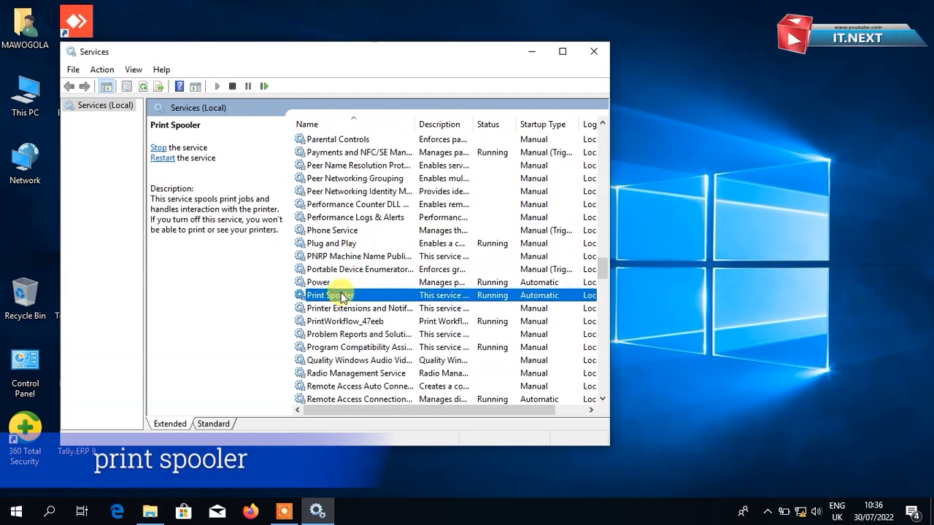
pyautogui.click(162, 158)
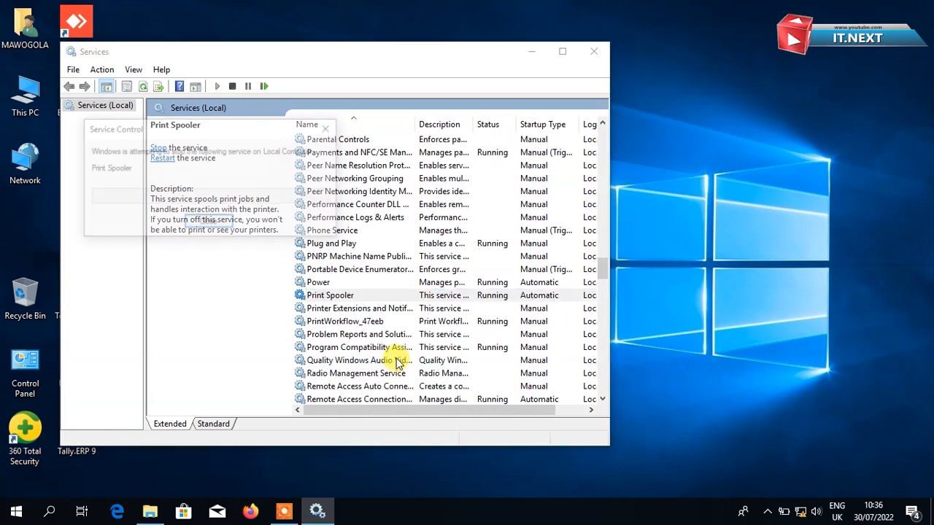
pyautogui.click(162, 157)
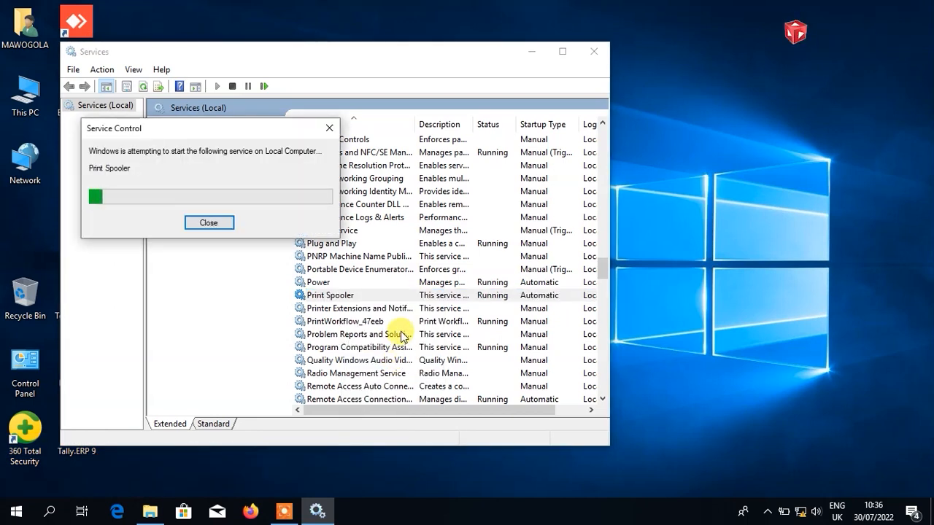
pyautogui.click(209, 222)
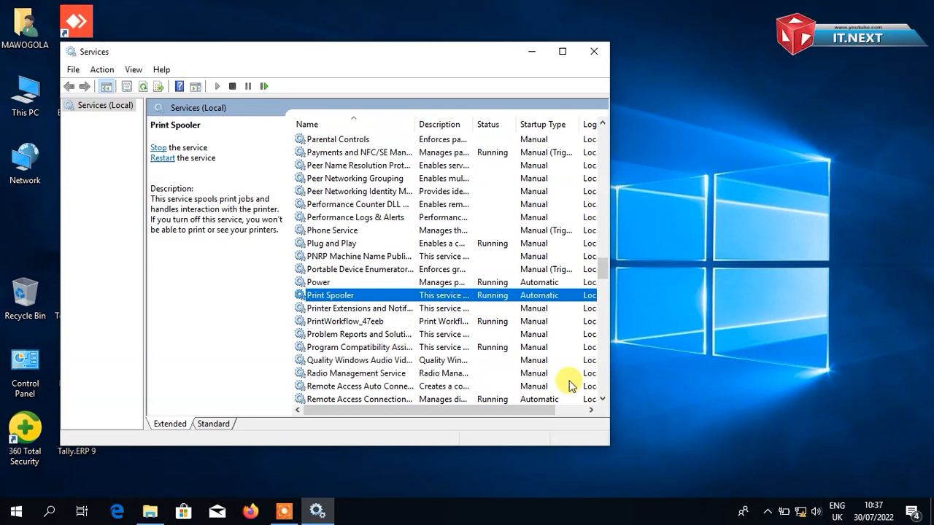
pyautogui.click(592, 51)
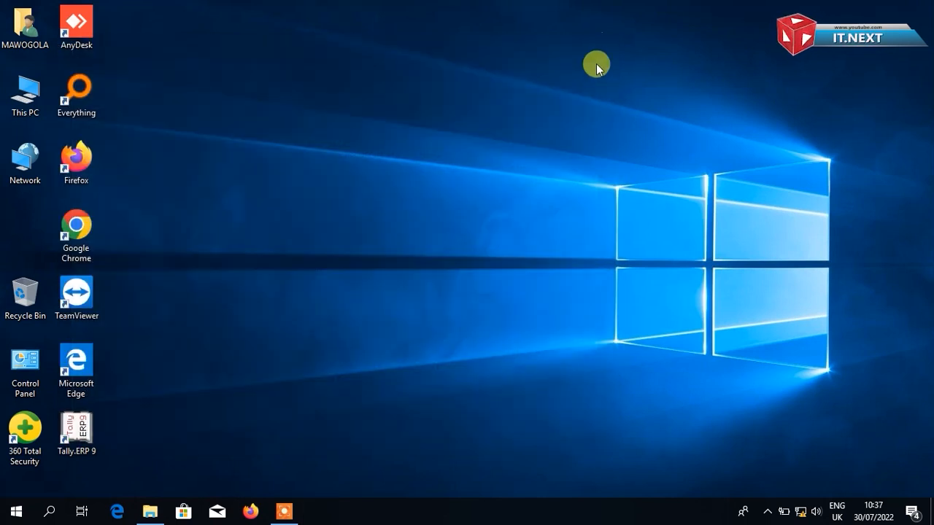
pyautogui.moveTo(633, 119)
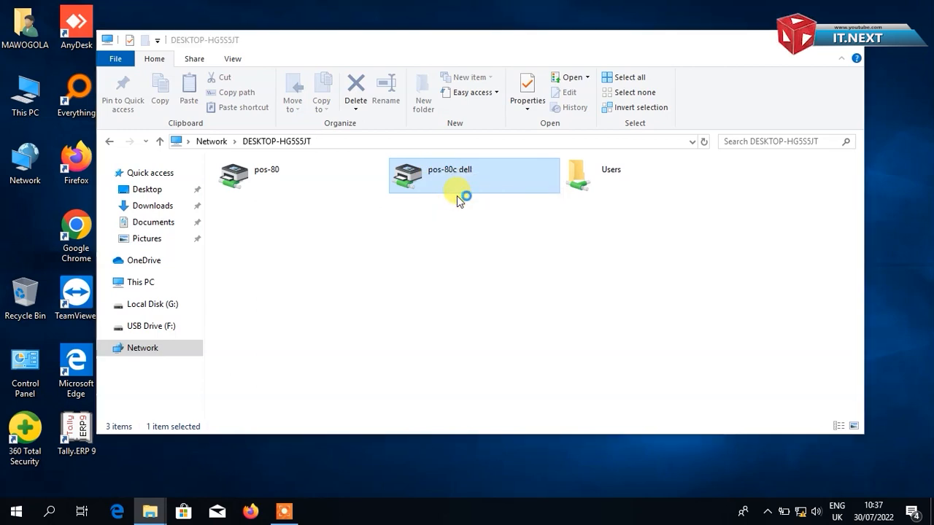
# On network computer DESKTOP-HG5S5JT, connect to the shared pos-80 printer
pyautogui.doubleClick(474, 176)
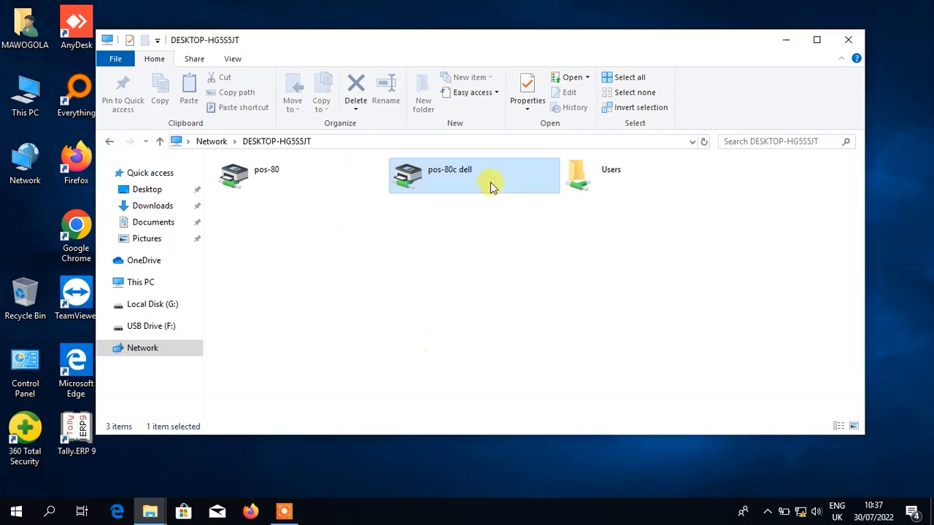
pyautogui.rightClick(266, 175)
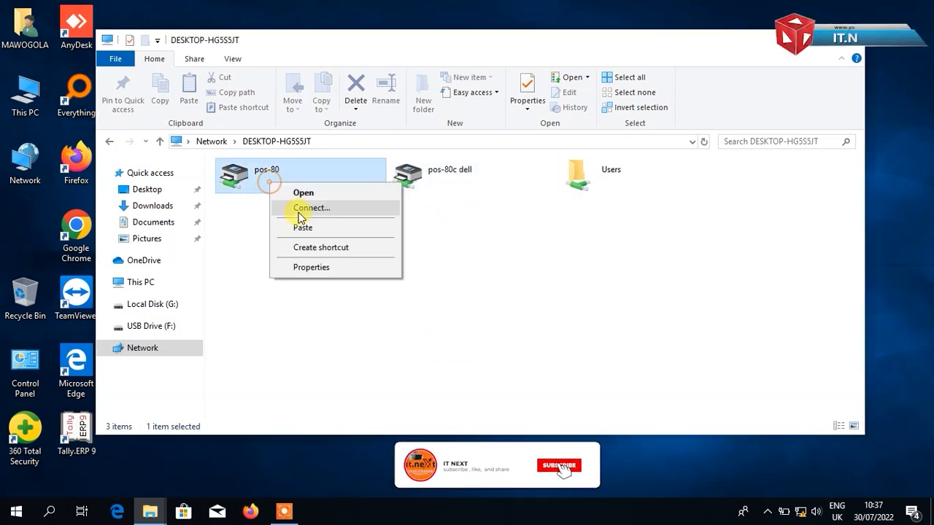
pyautogui.click(312, 207)
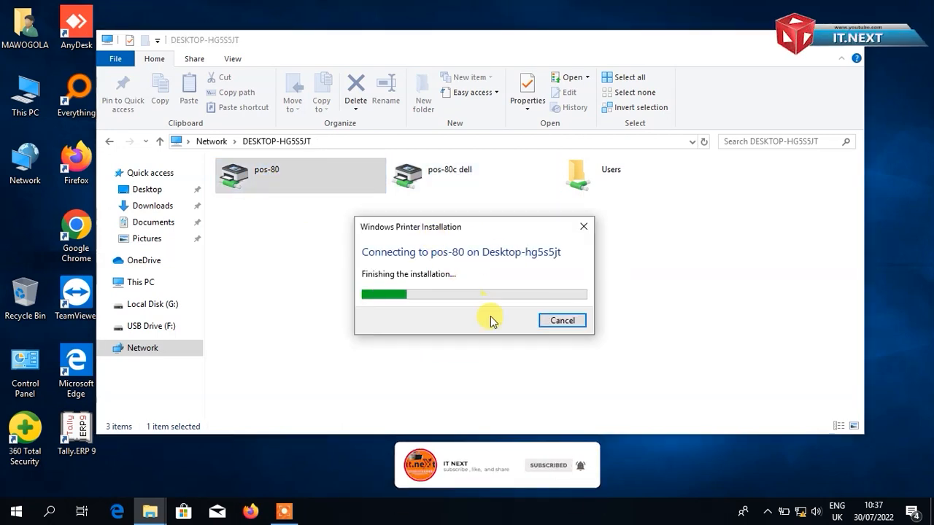